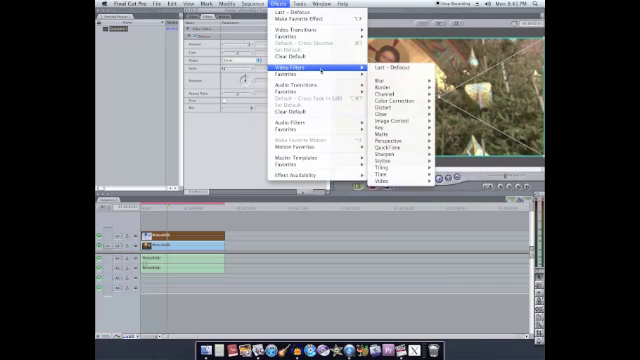
mouse_move(385, 133)
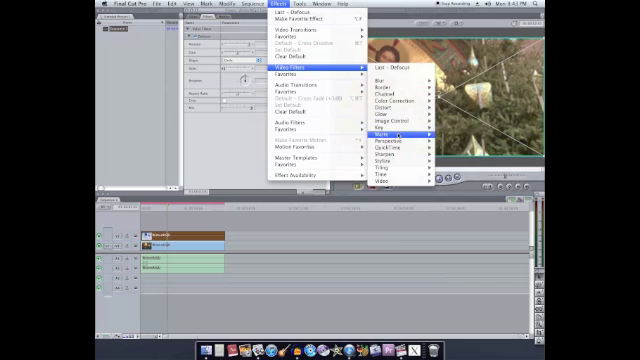